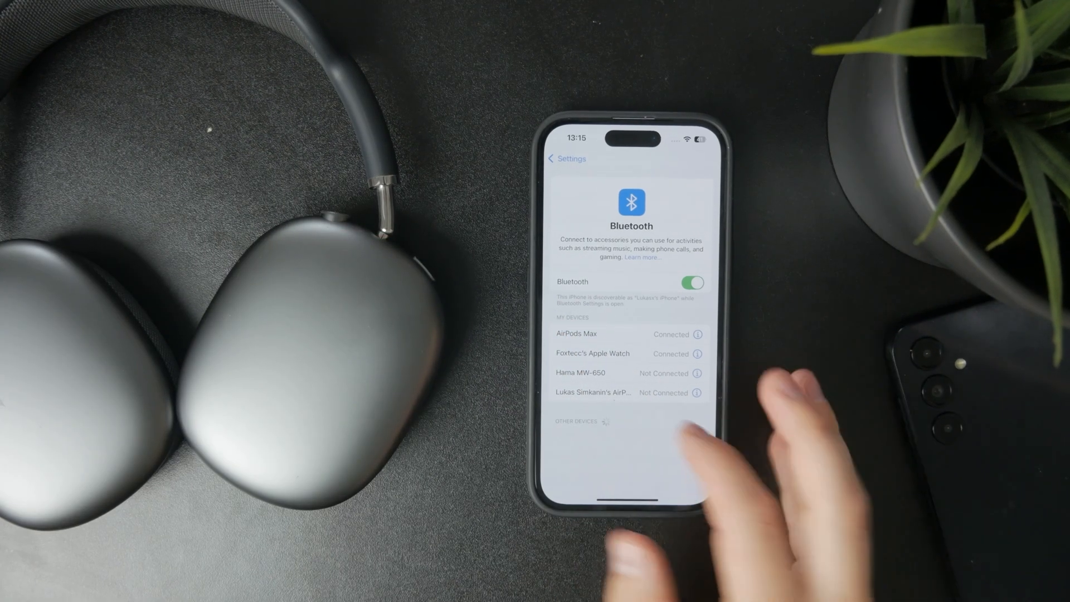
Step: Return from Bluetooth to the main Settings list and head to the Home Screen for the AirPods Max pairing card
click(564, 160)
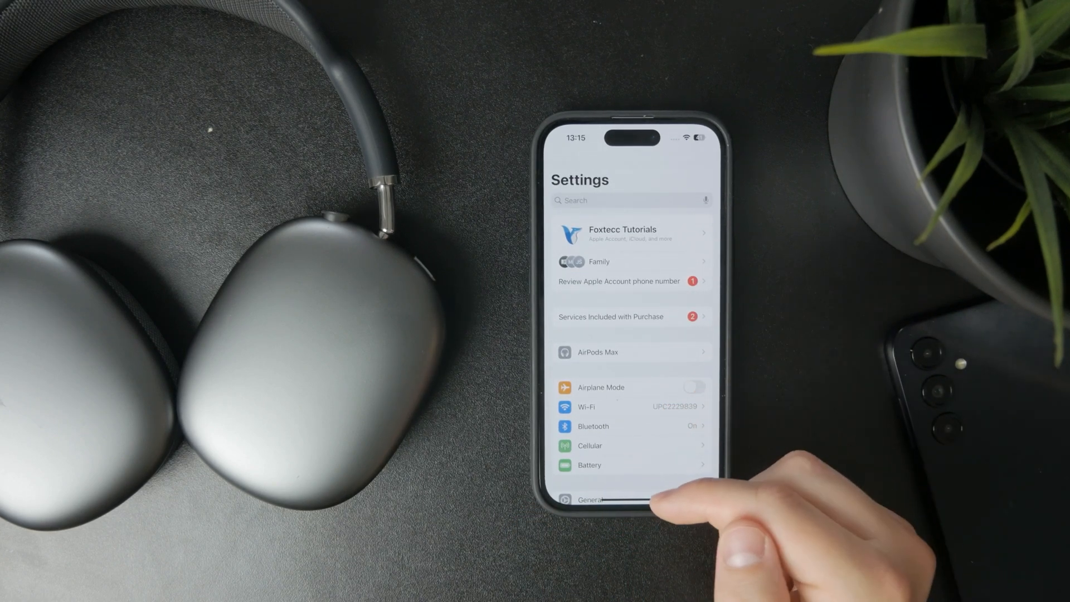
scroll(down, 3)
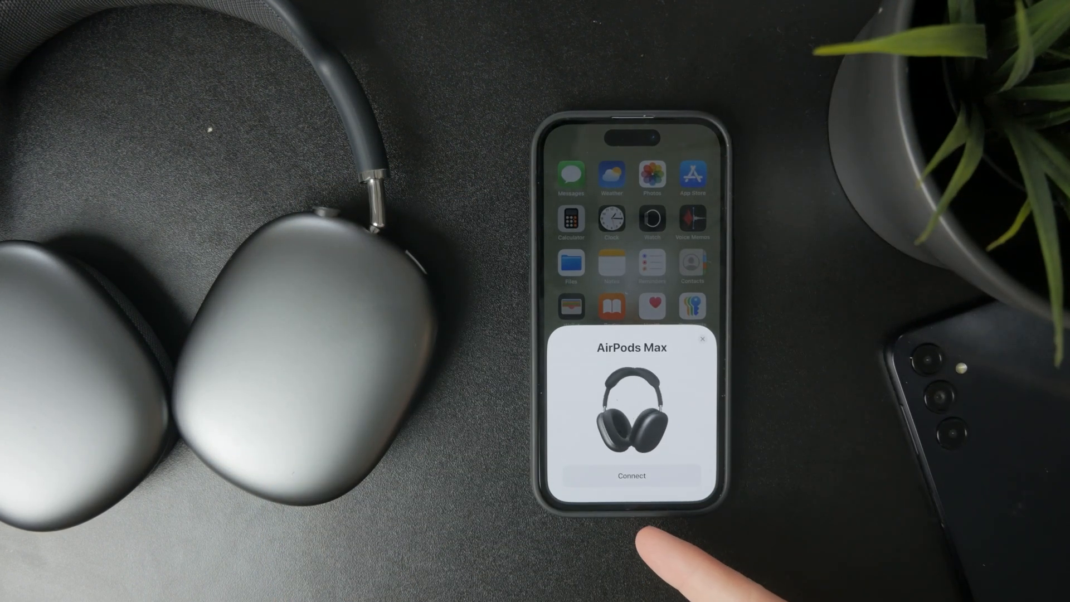
Step: Connect the AirPods Max, choose Not Now for Hey Siri, and answer the Announce Calls & Notifications prompt
click(631, 475)
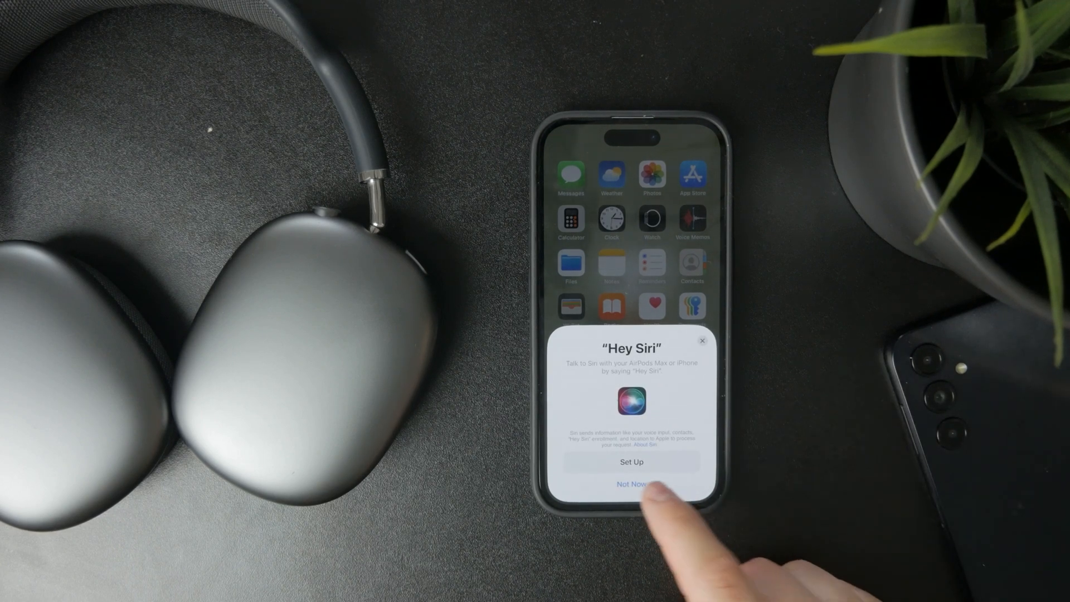
click(632, 484)
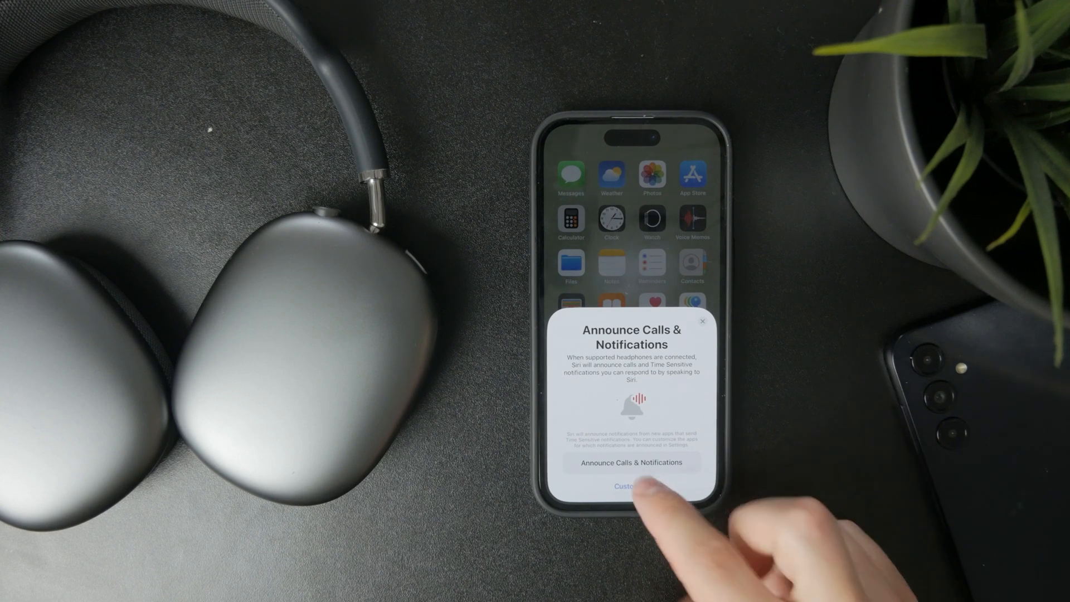
click(626, 486)
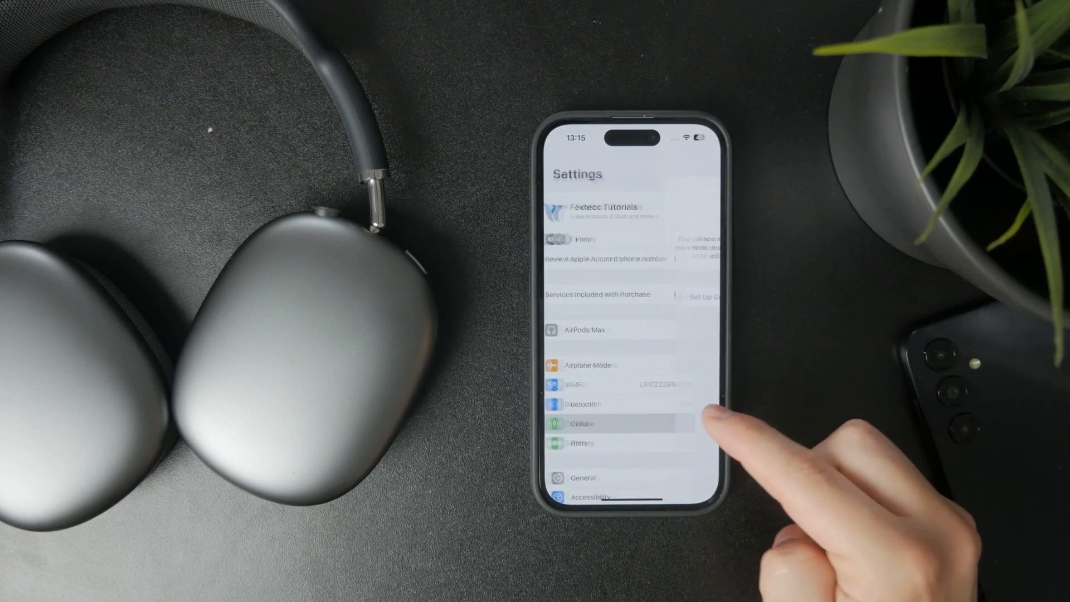
Step: Show the AirPods Max details page scrolled to its Disconnect and Forget This Device options
click(605, 404)
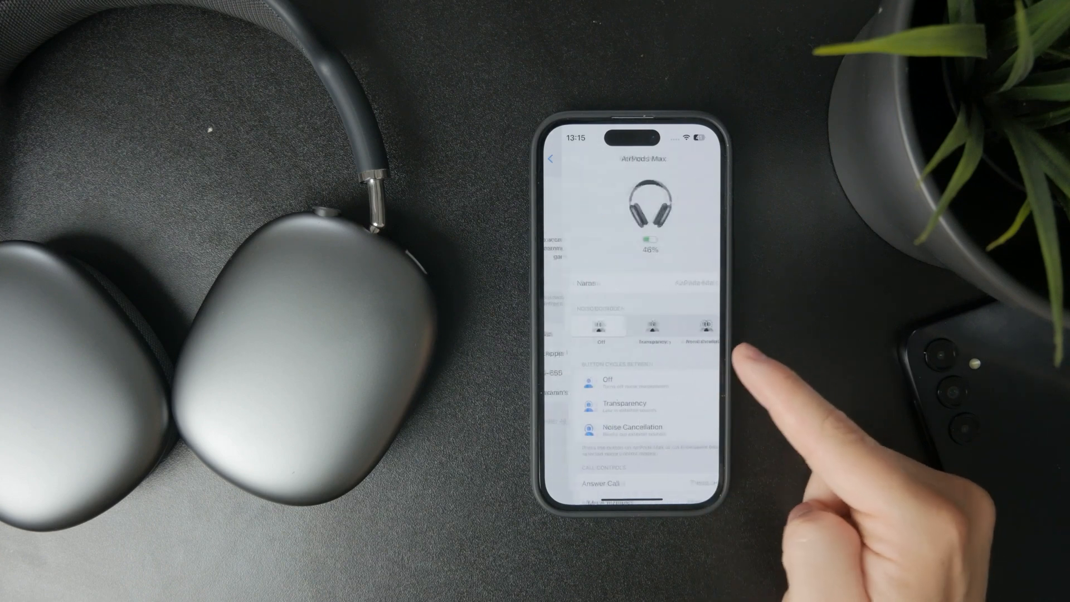
scroll(down, 3)
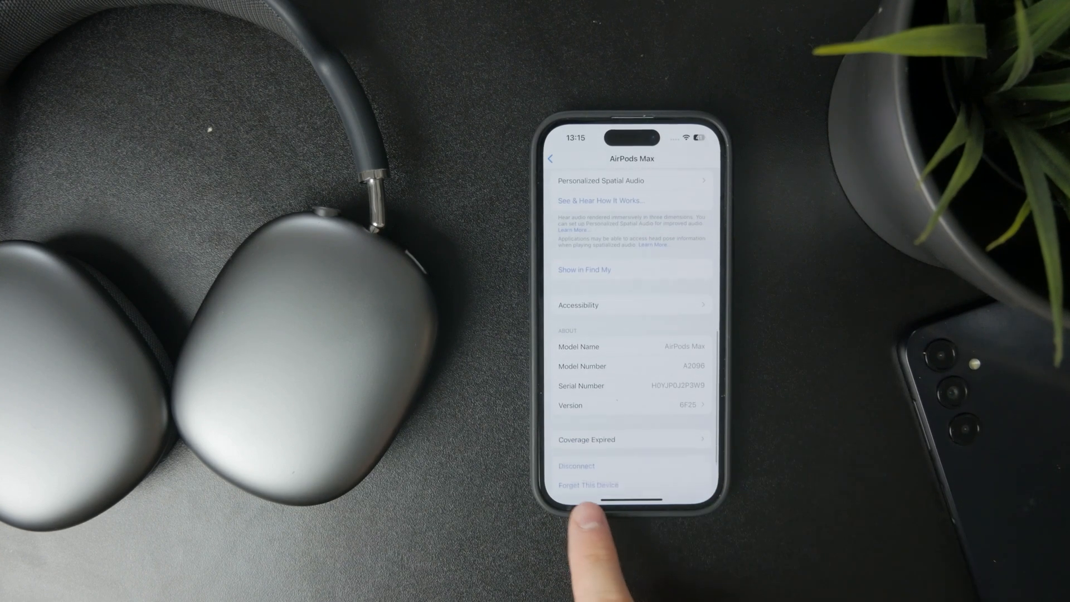